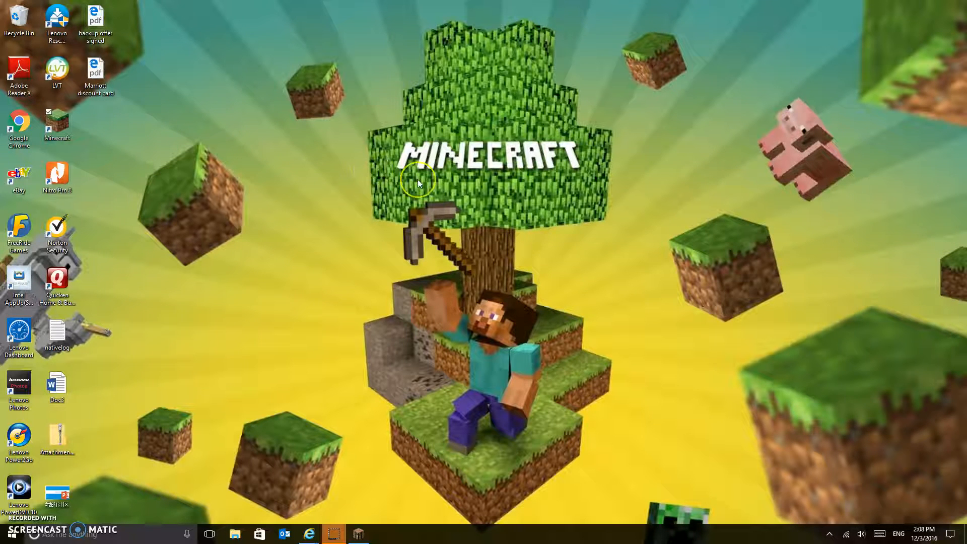
{"action": "mouse_move", "coordinate": [361, 288]}
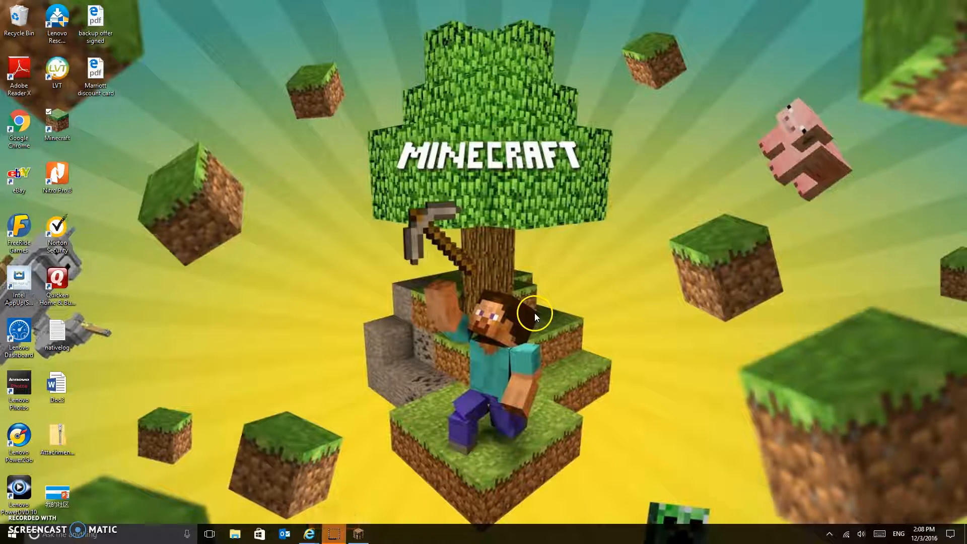
{"action": "mouse_move", "coordinate": [416, 493]}
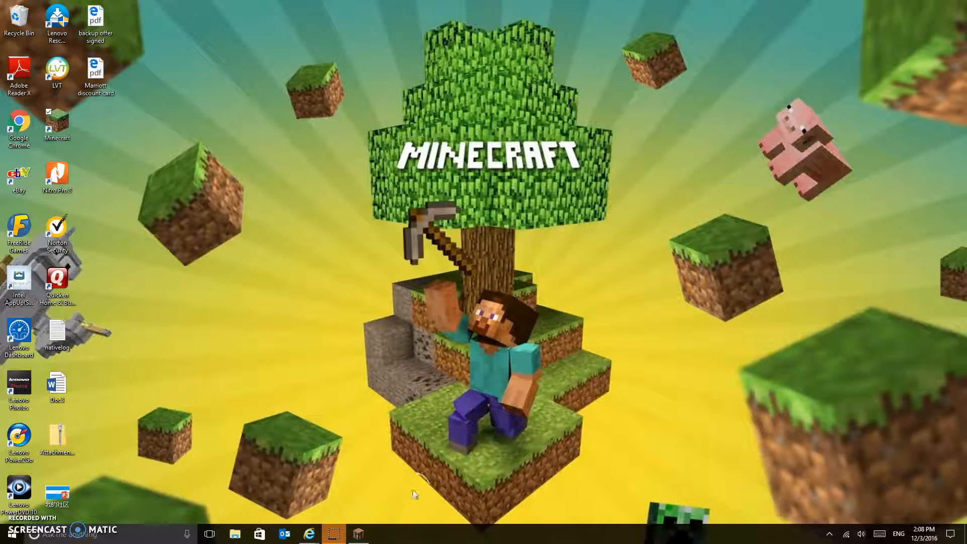
{"action": "mouse_move", "coordinate": [308, 534]}
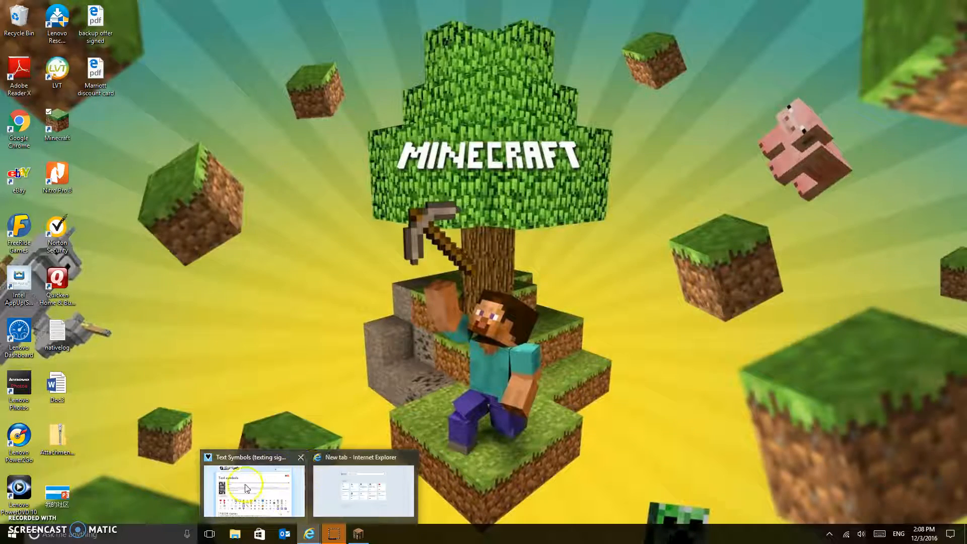
Bring the Text symbols page forward and scroll through its symbol tables.
{"action": "left_click", "coordinate": [252, 488]}
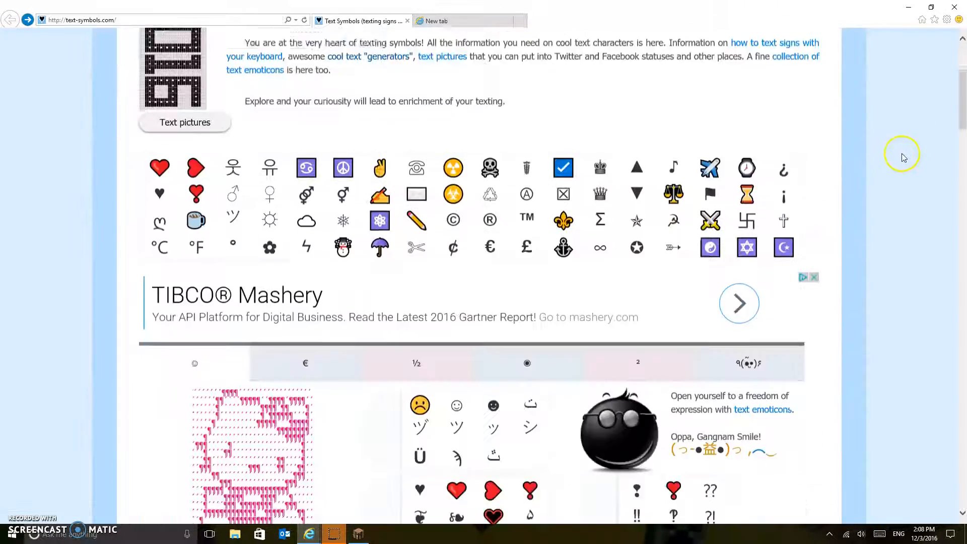
{"action": "scroll", "scroll_direction": "down", "scroll_amount": 3}
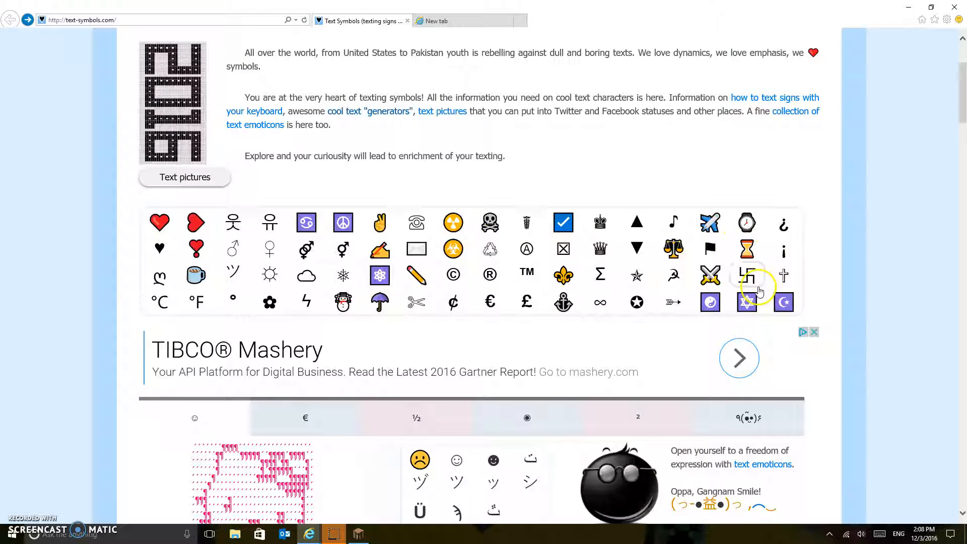
{"action": "mouse_move", "coordinate": [651, 287]}
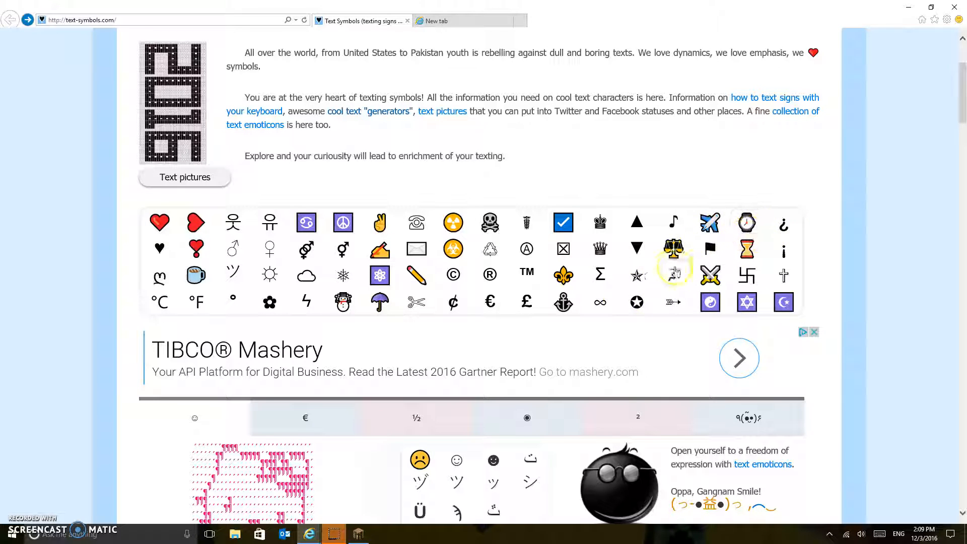
{"action": "mouse_move", "coordinate": [829, 222]}
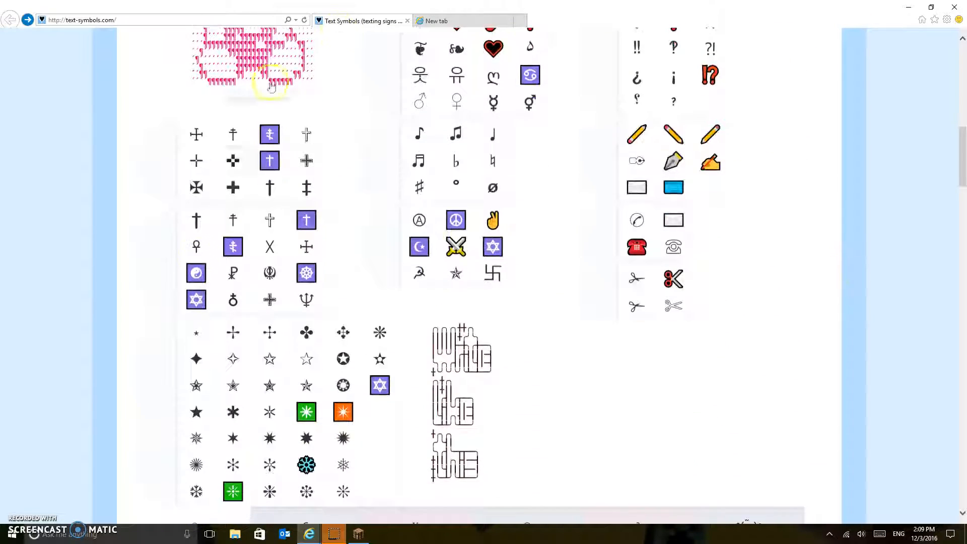
{"action": "scroll", "scroll_direction": "down", "scroll_amount": 3}
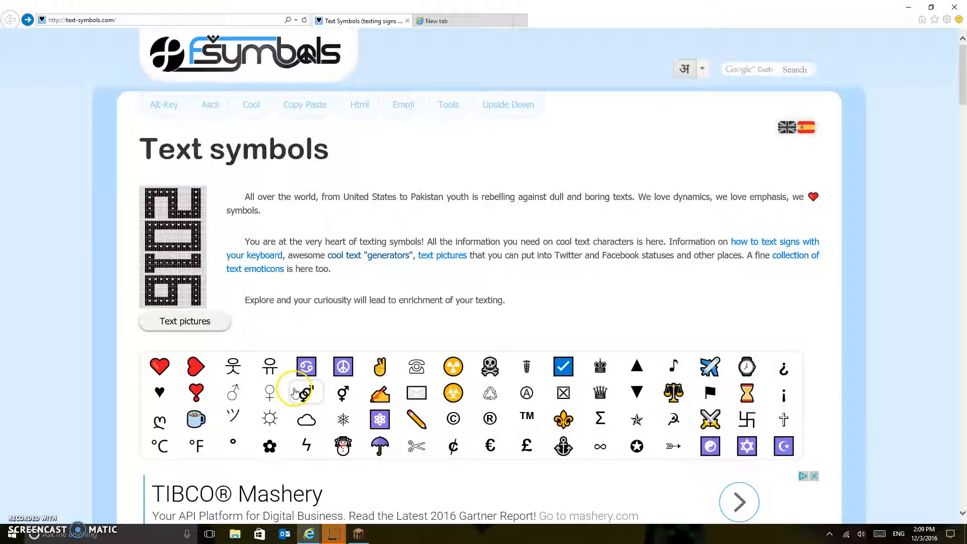
{"action": "scroll", "scroll_direction": "down", "scroll_amount": 3}
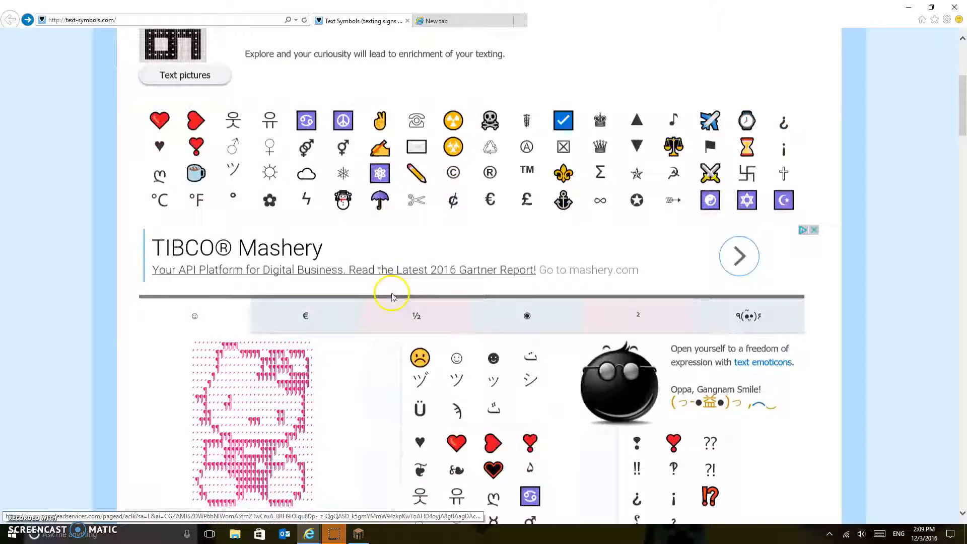
{"action": "scroll", "scroll_direction": "up", "scroll_amount": 3}
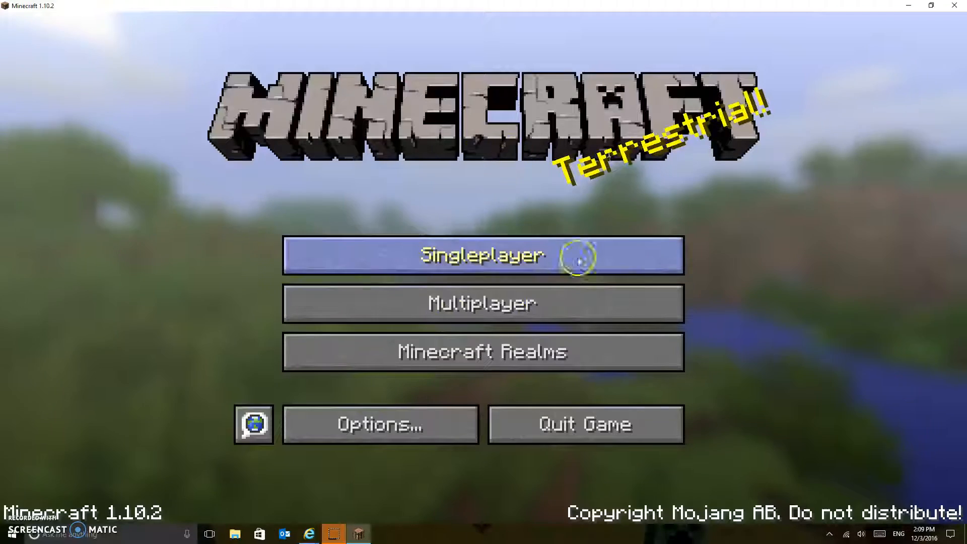
Join a game world, leave it with Escape, and switch back to Internet Explorer.
{"action": "left_click", "coordinate": [483, 303]}
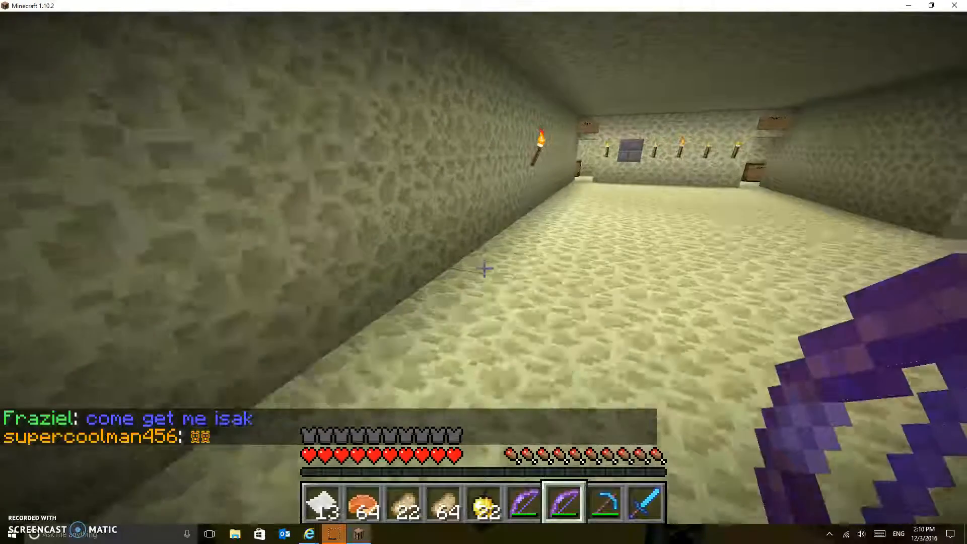
{"action": "key", "text": "Escape"}
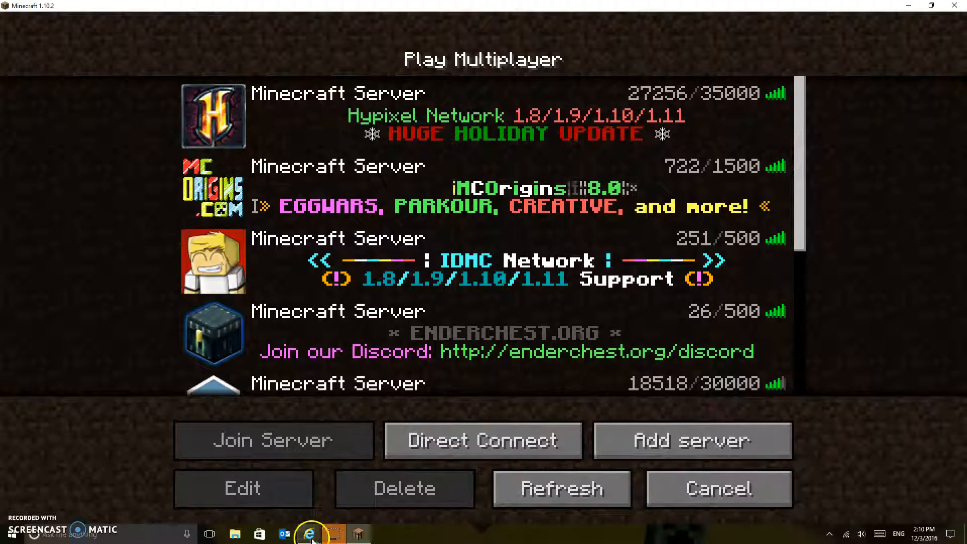
{"action": "left_click", "coordinate": [308, 533]}
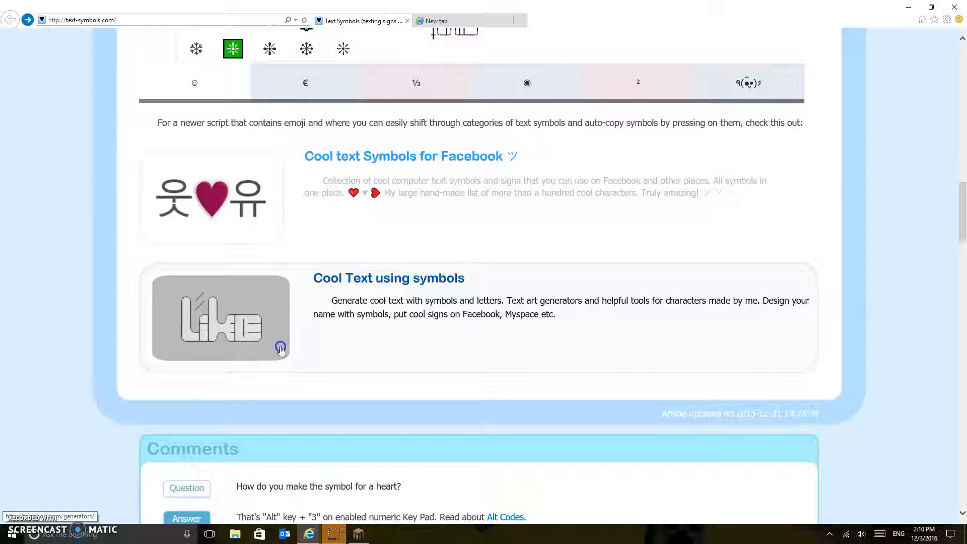
In the Cool Text generators, choose Wavy and enter the word 'Mouse'.
{"action": "left_click", "coordinate": [281, 347]}
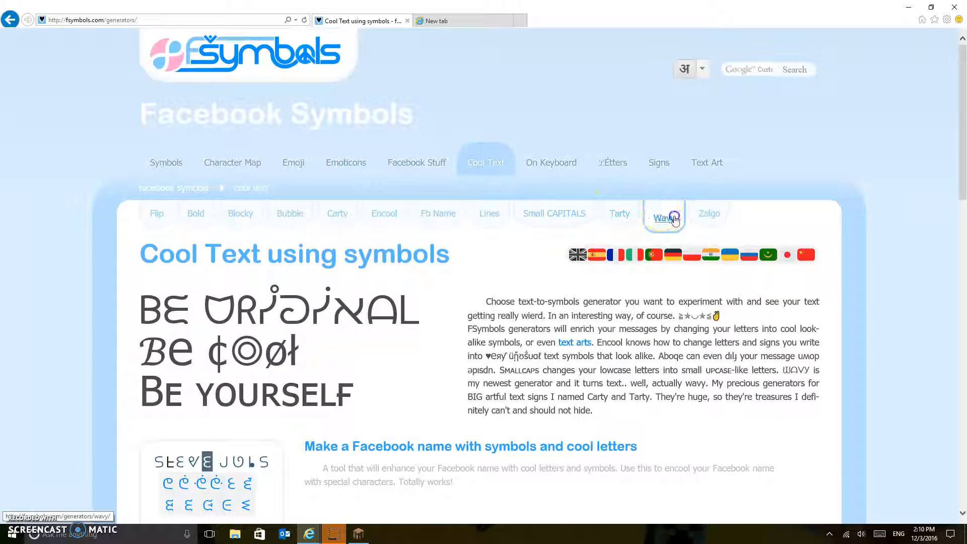
{"action": "left_click", "coordinate": [664, 213]}
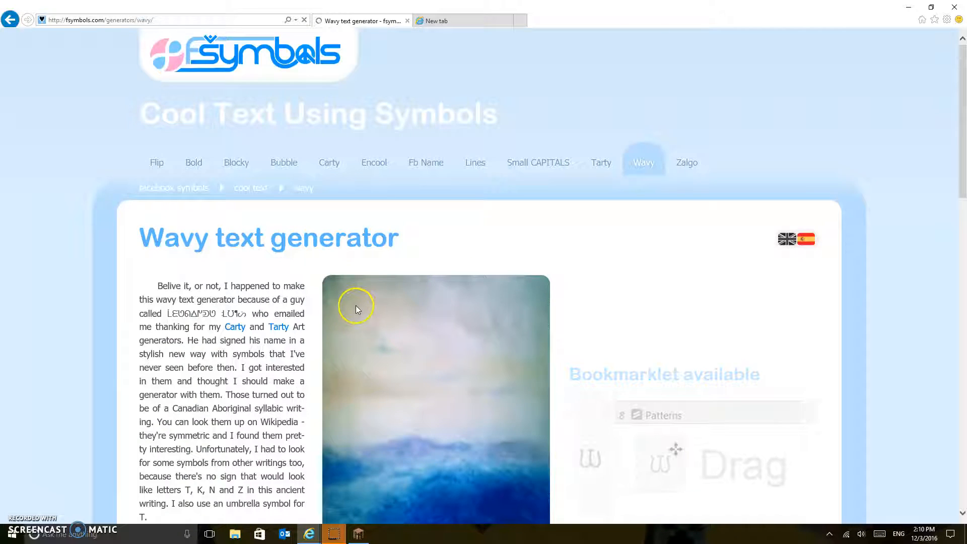
{"action": "scroll", "scroll_direction": "down", "scroll_amount": 3}
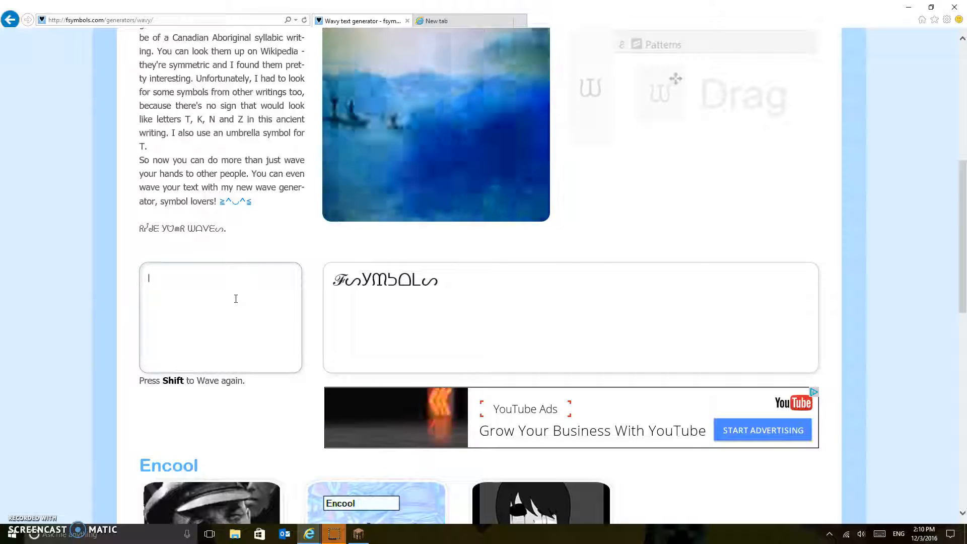
{"action": "type", "text": "Mouse"}
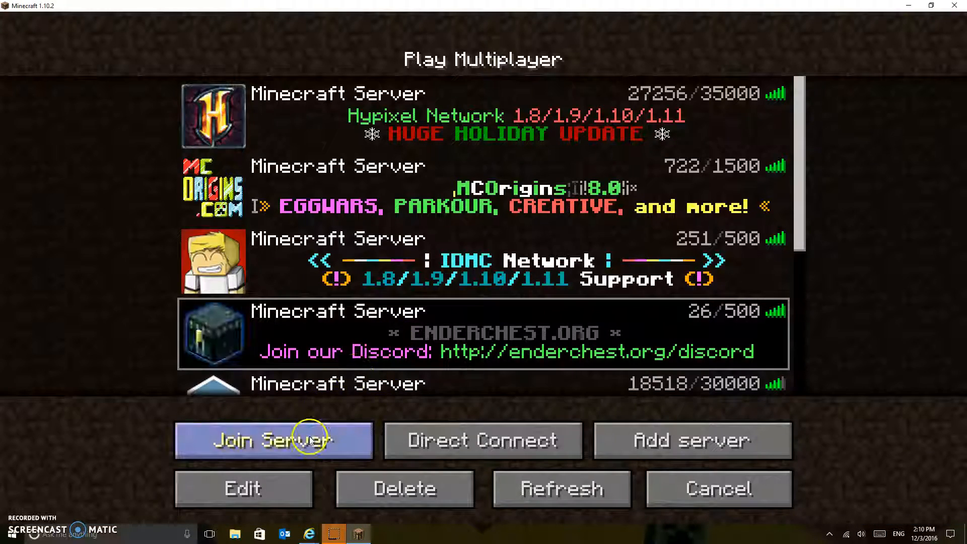
Join the ENDERCHEST.ORG server from the multiplayer list.
{"action": "left_click", "coordinate": [273, 439]}
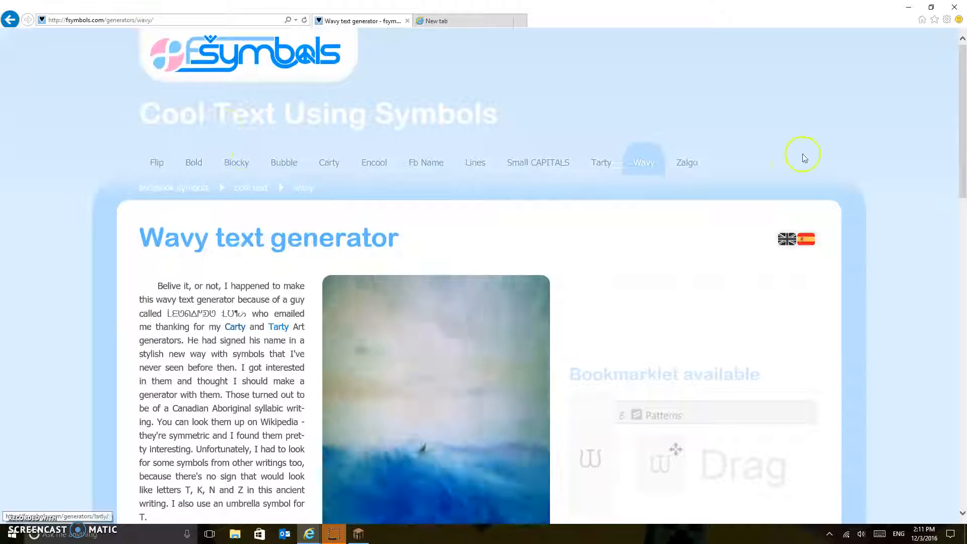
Go back to the symbols collection and scroll down to the Wear category.
{"action": "left_click", "coordinate": [10, 19]}
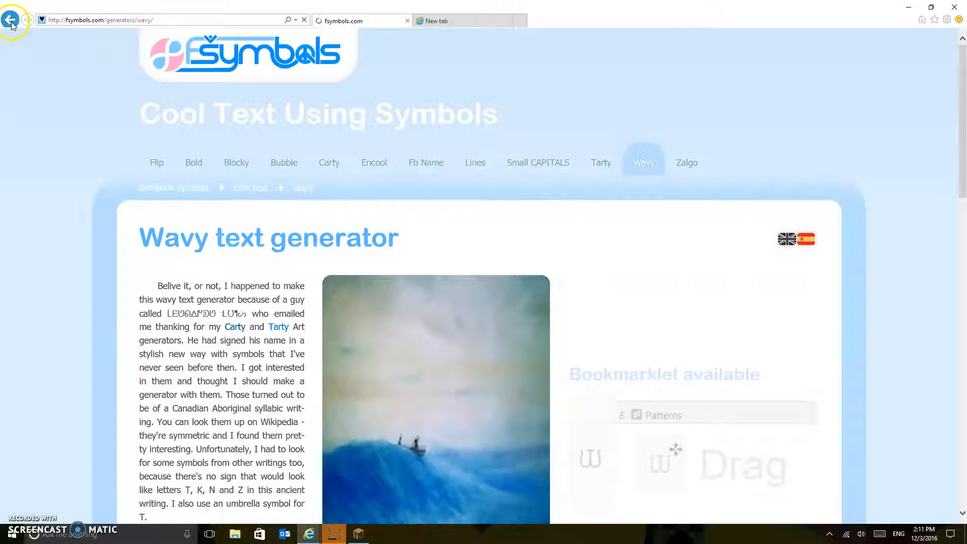
{"action": "left_click", "coordinate": [10, 20]}
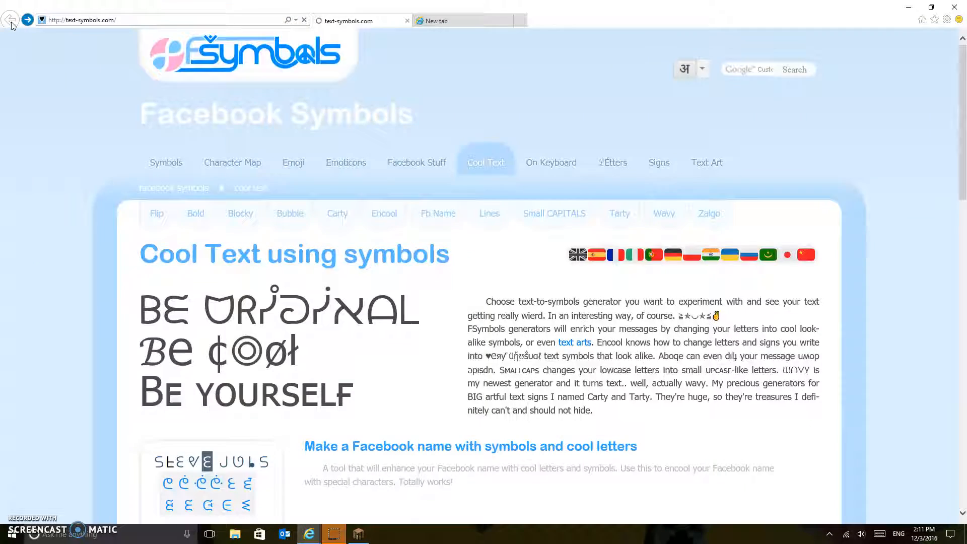
{"action": "scroll", "scroll_direction": "down", "scroll_amount": 3}
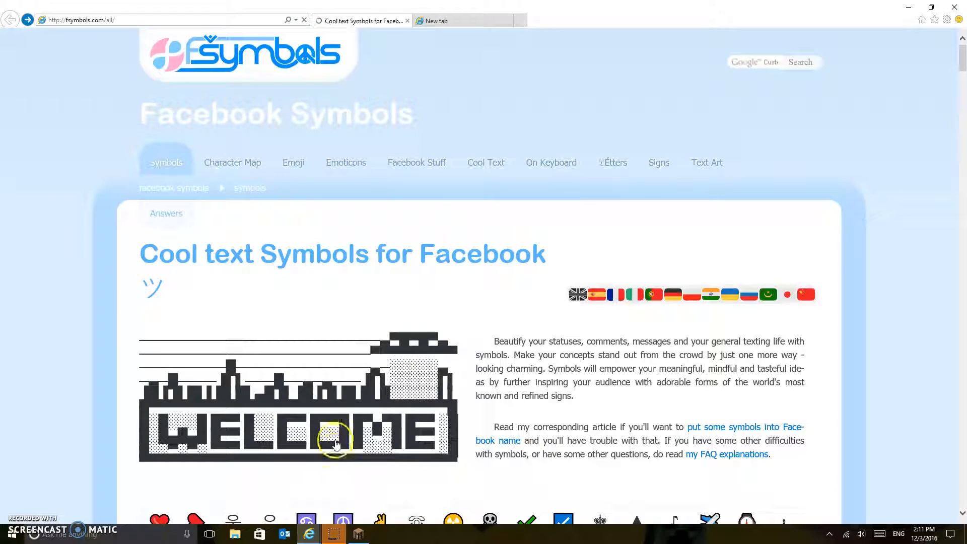
{"action": "scroll", "scroll_direction": "down", "scroll_amount": 3}
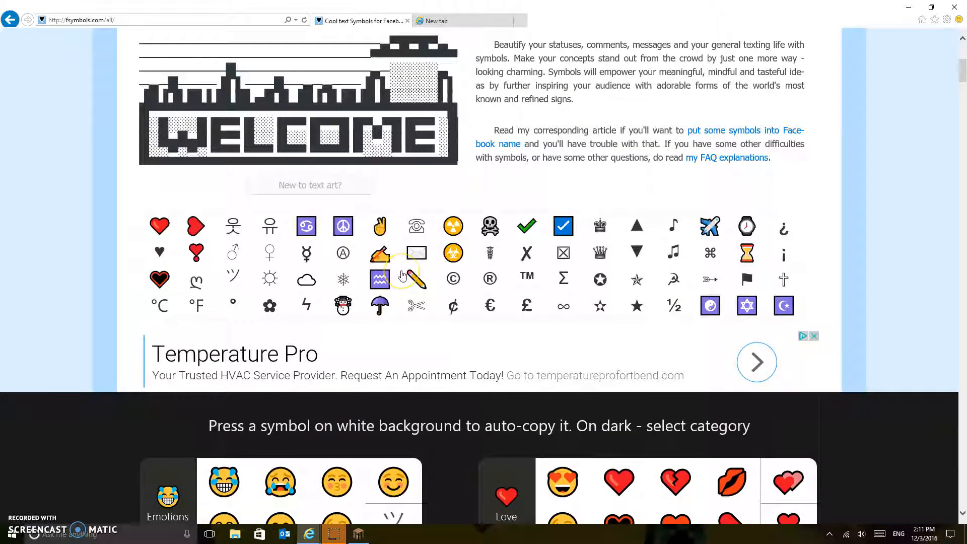
{"action": "scroll", "scroll_direction": "down", "scroll_amount": 3}
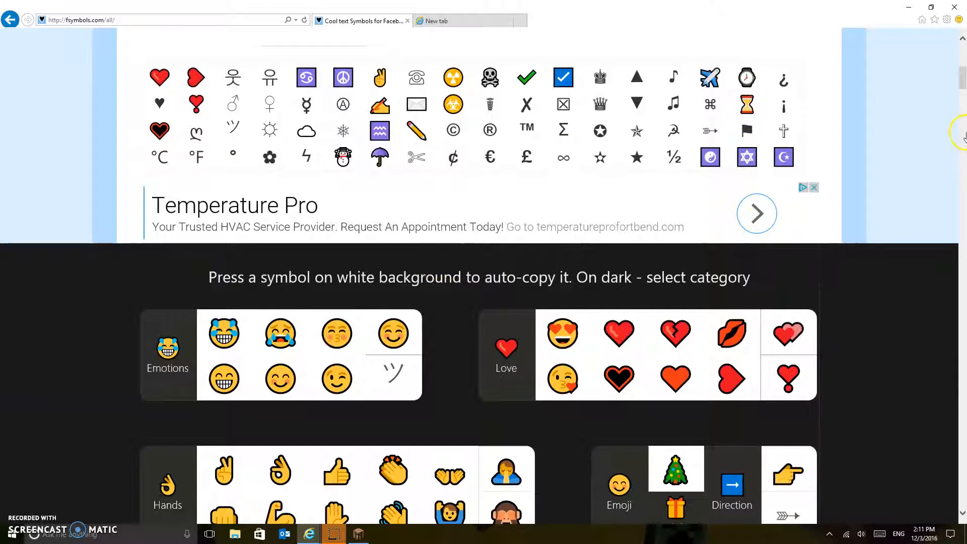
{"action": "scroll", "scroll_direction": "down", "scroll_amount": 3}
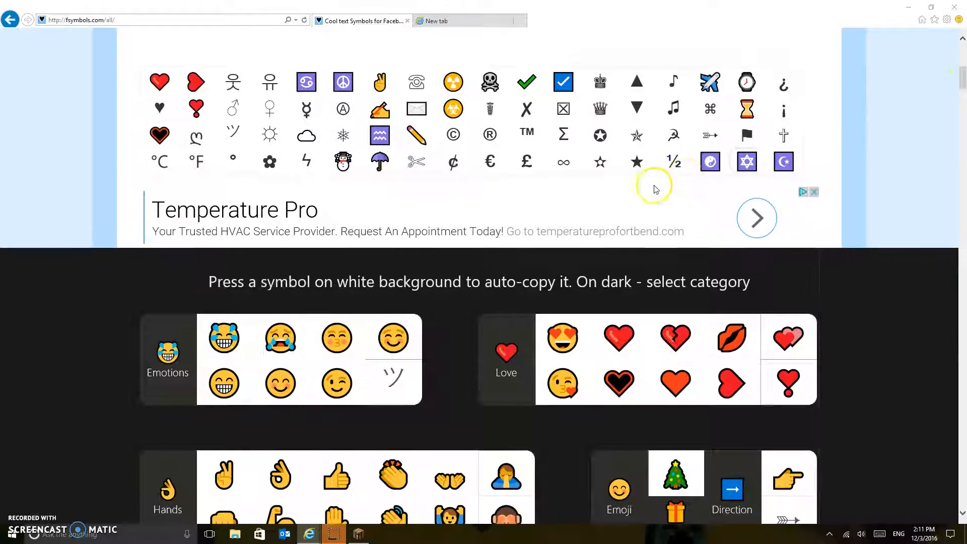
{"action": "scroll", "scroll_direction": "down", "scroll_amount": 3}
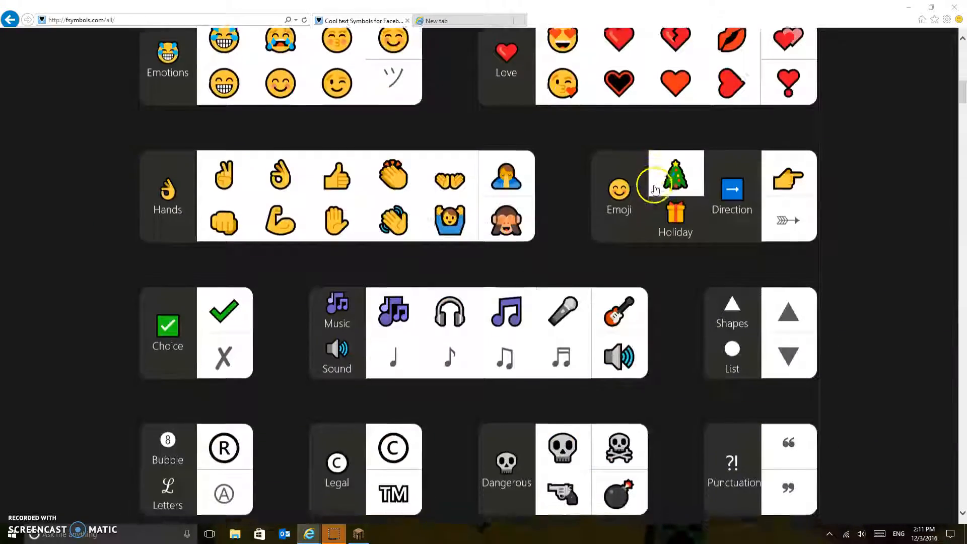
{"action": "scroll", "scroll_direction": "down", "scroll_amount": 3}
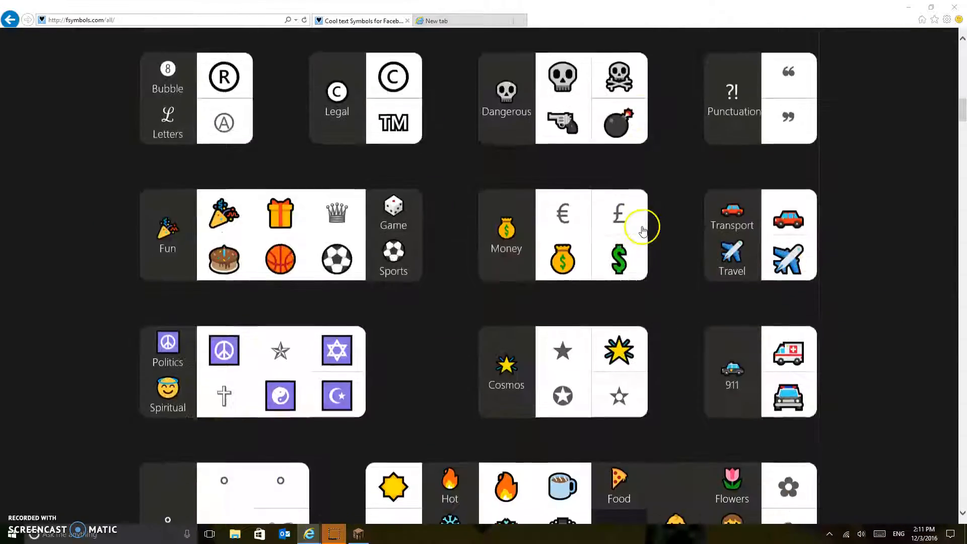
{"action": "scroll", "scroll_direction": "down", "scroll_amount": 3}
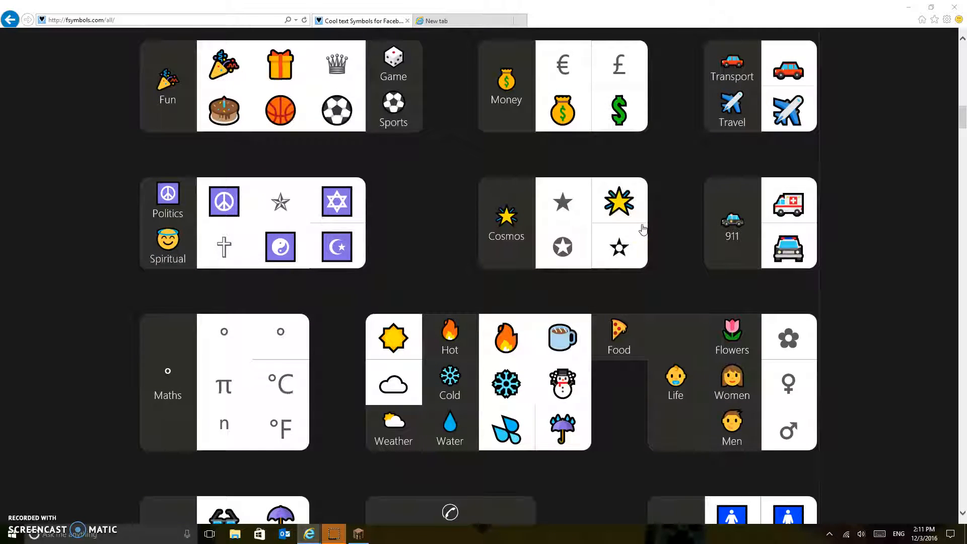
{"action": "scroll", "scroll_direction": "down", "scroll_amount": 3}
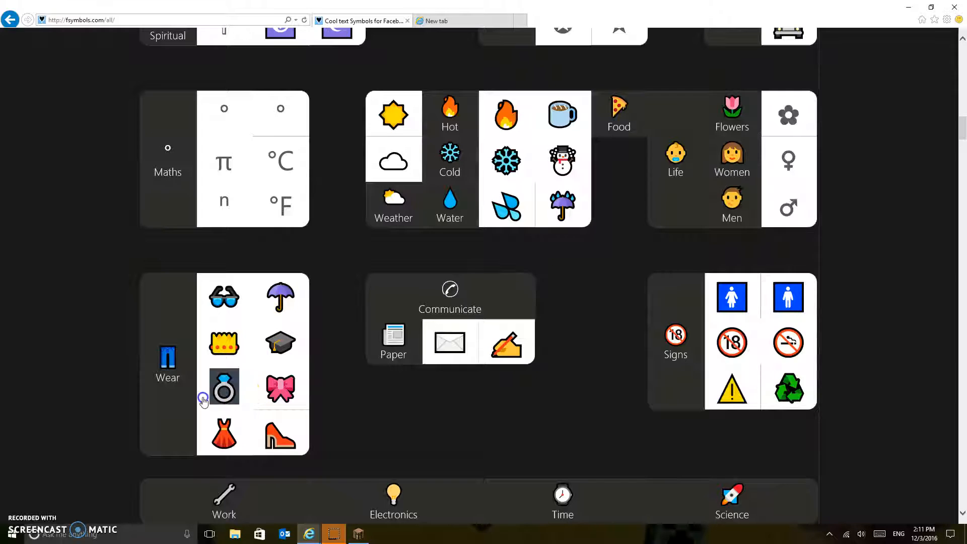
Copy the diamond ring emoji, allowing the page clipboard access when prompted.
{"action": "left_click", "coordinate": [224, 387]}
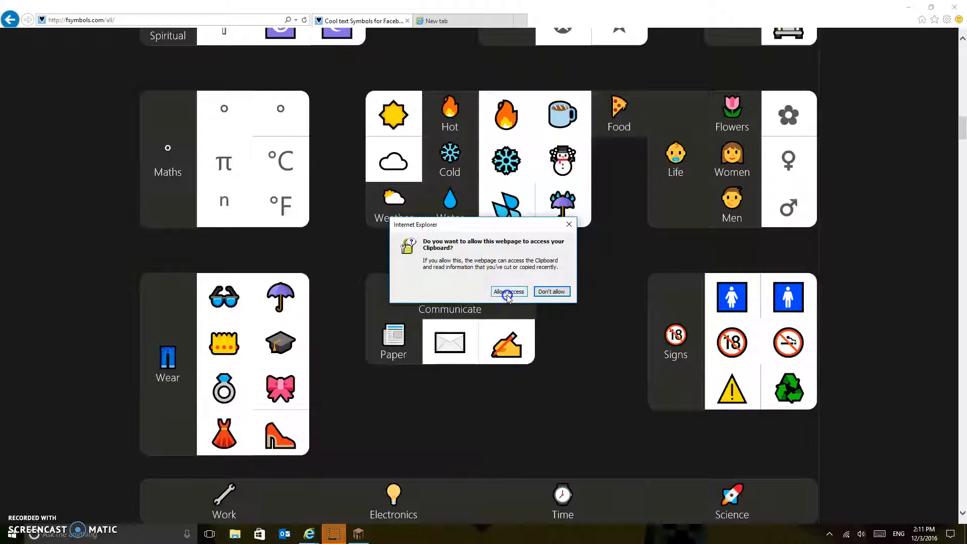
{"action": "left_click", "coordinate": [507, 291]}
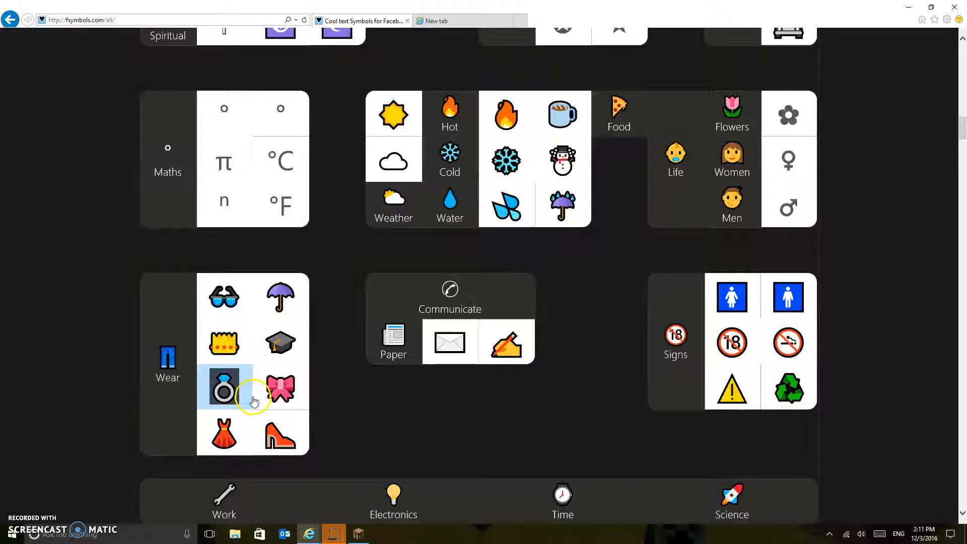
{"action": "mouse_move", "coordinate": [352, 514]}
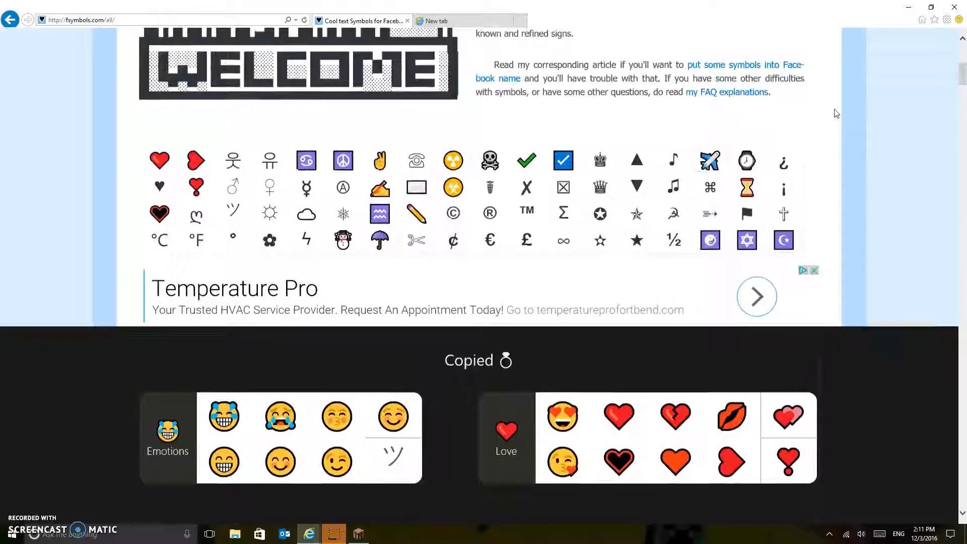
{"action": "left_click", "coordinate": [415, 240]}
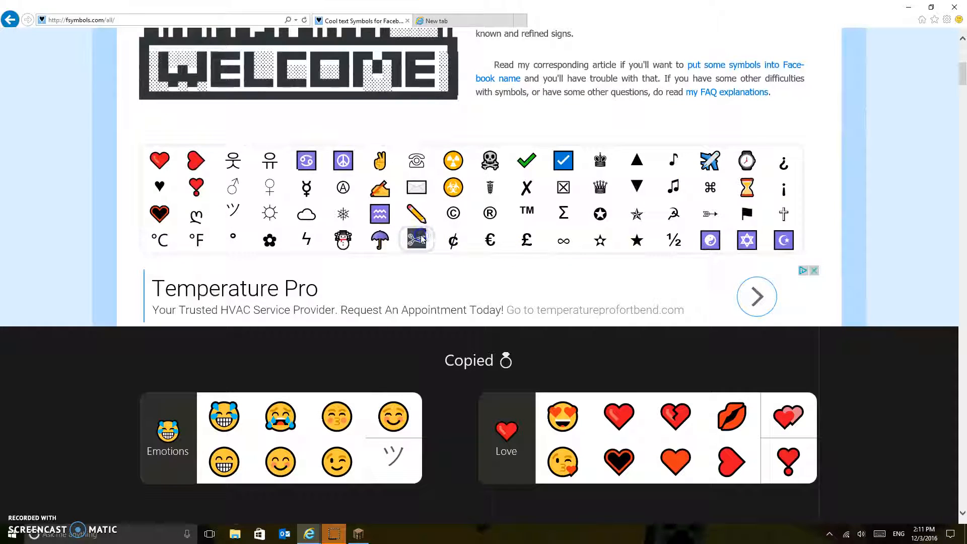